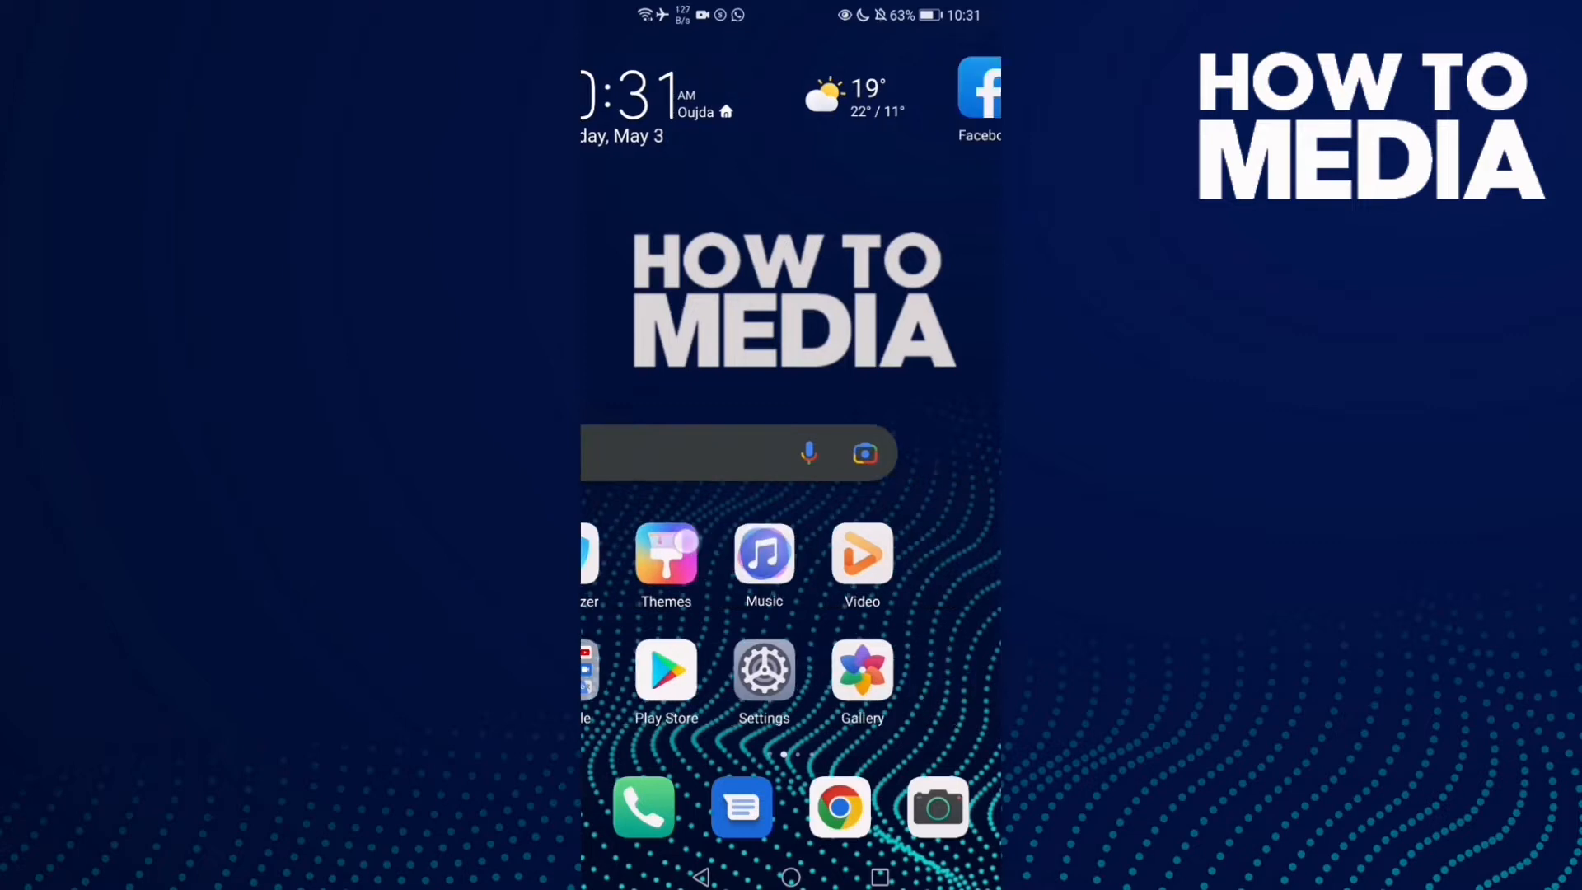
Launch Facebook from the home screen so its news feed appears.
{"action": "left_click", "coordinate": [979, 91]}
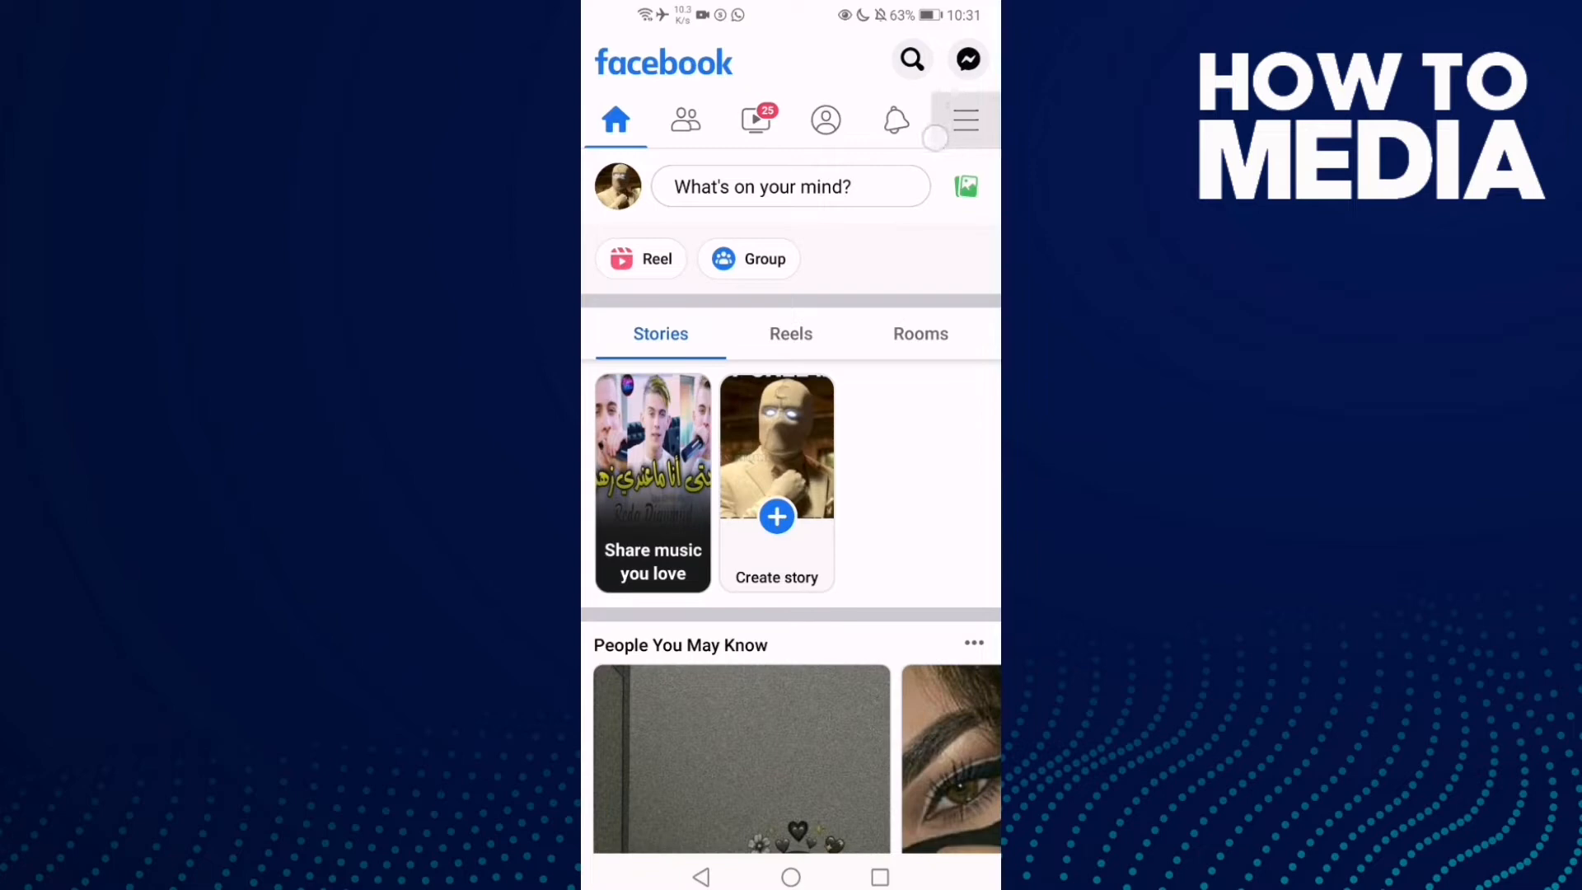
Reach Settings & Privacy through the main Facebook menu and expand it.
{"action": "left_click", "coordinate": [965, 119]}
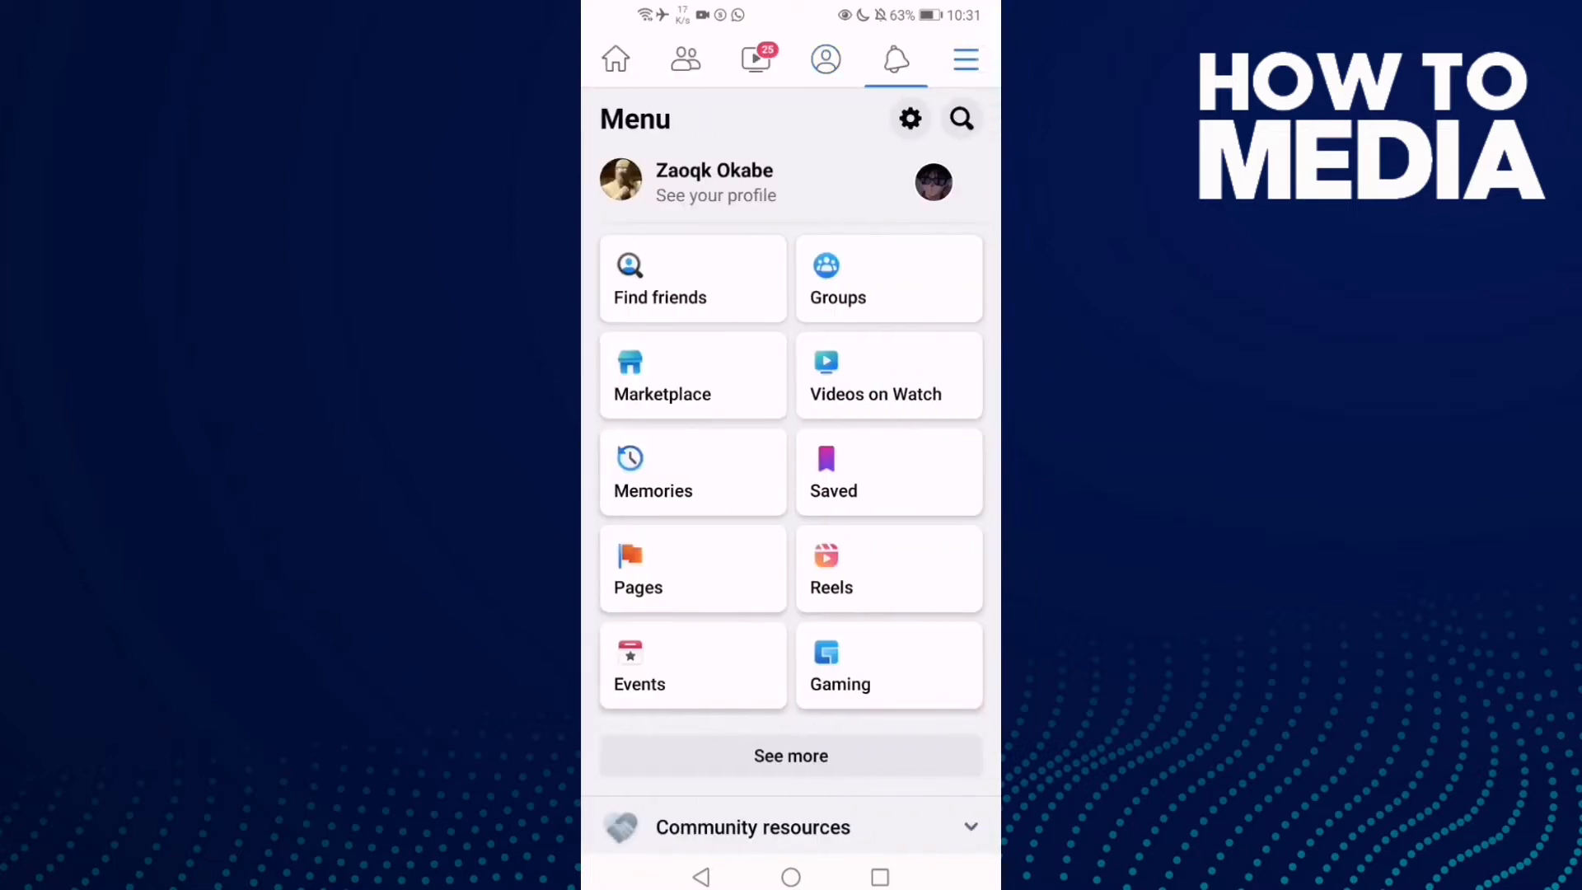
{"action": "scroll", "scroll_direction": "down", "scroll_amount": 3}
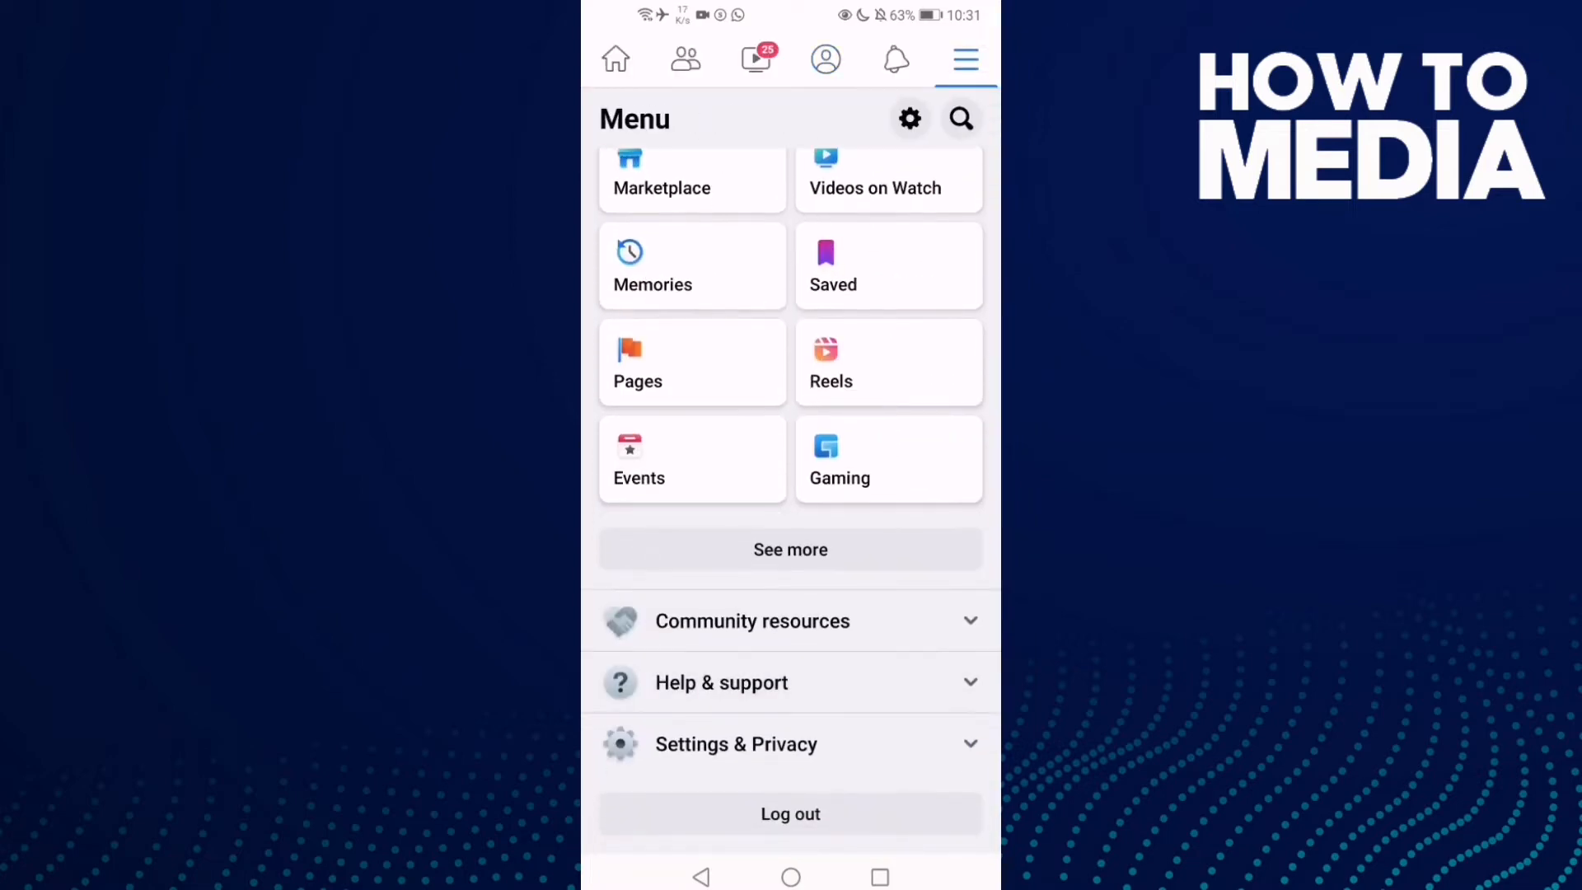
{"action": "left_click", "coordinate": [736, 744]}
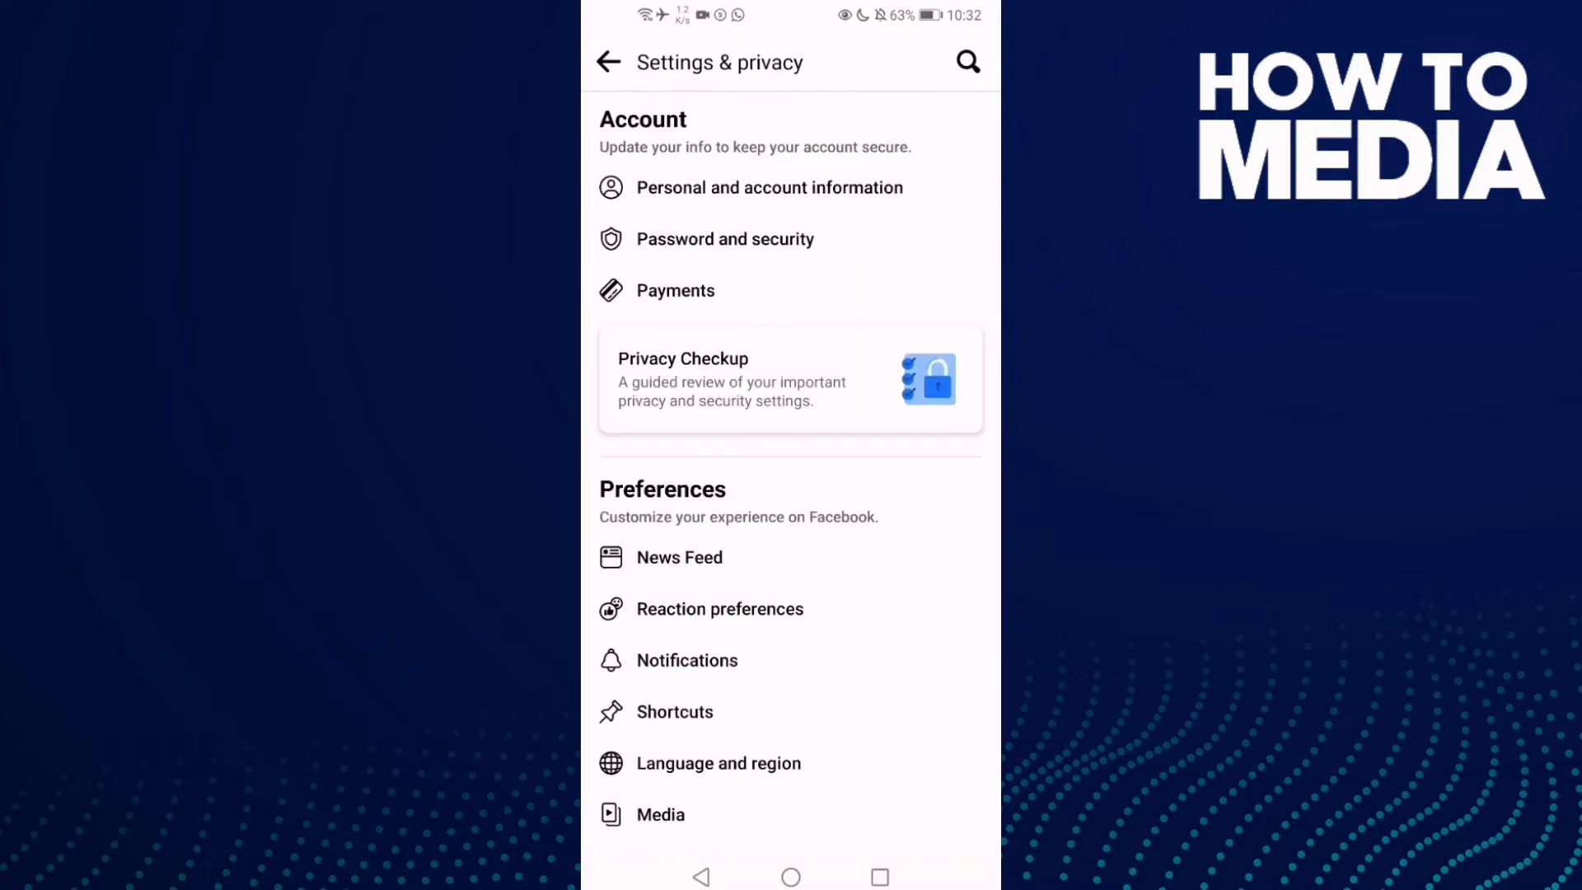
{"action": "left_click", "coordinate": [610, 61]}
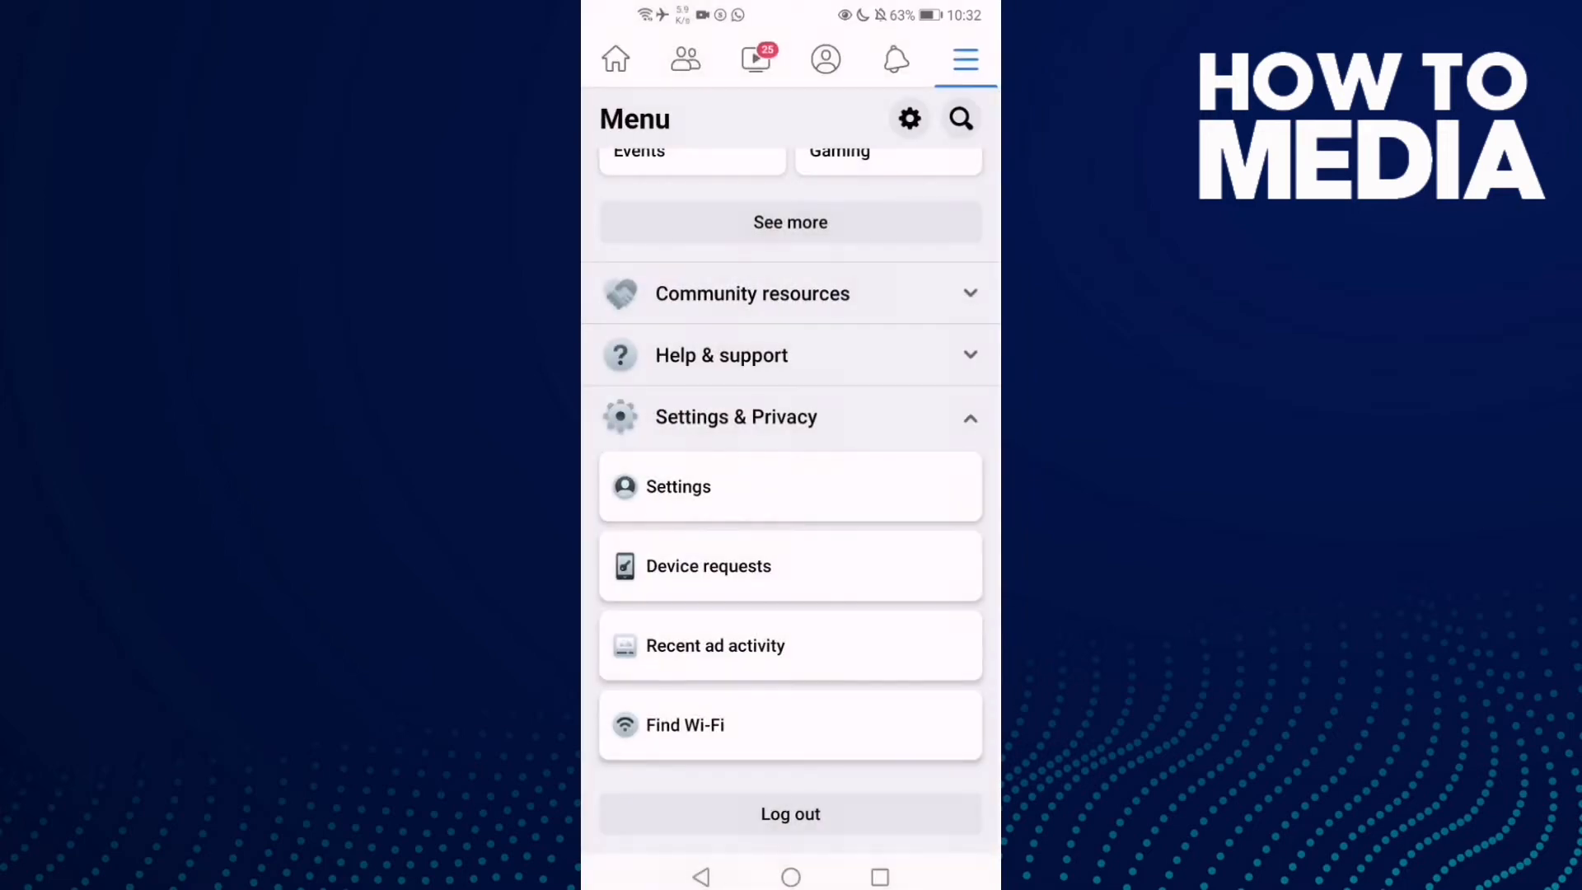
{"action": "left_click", "coordinate": [678, 487]}
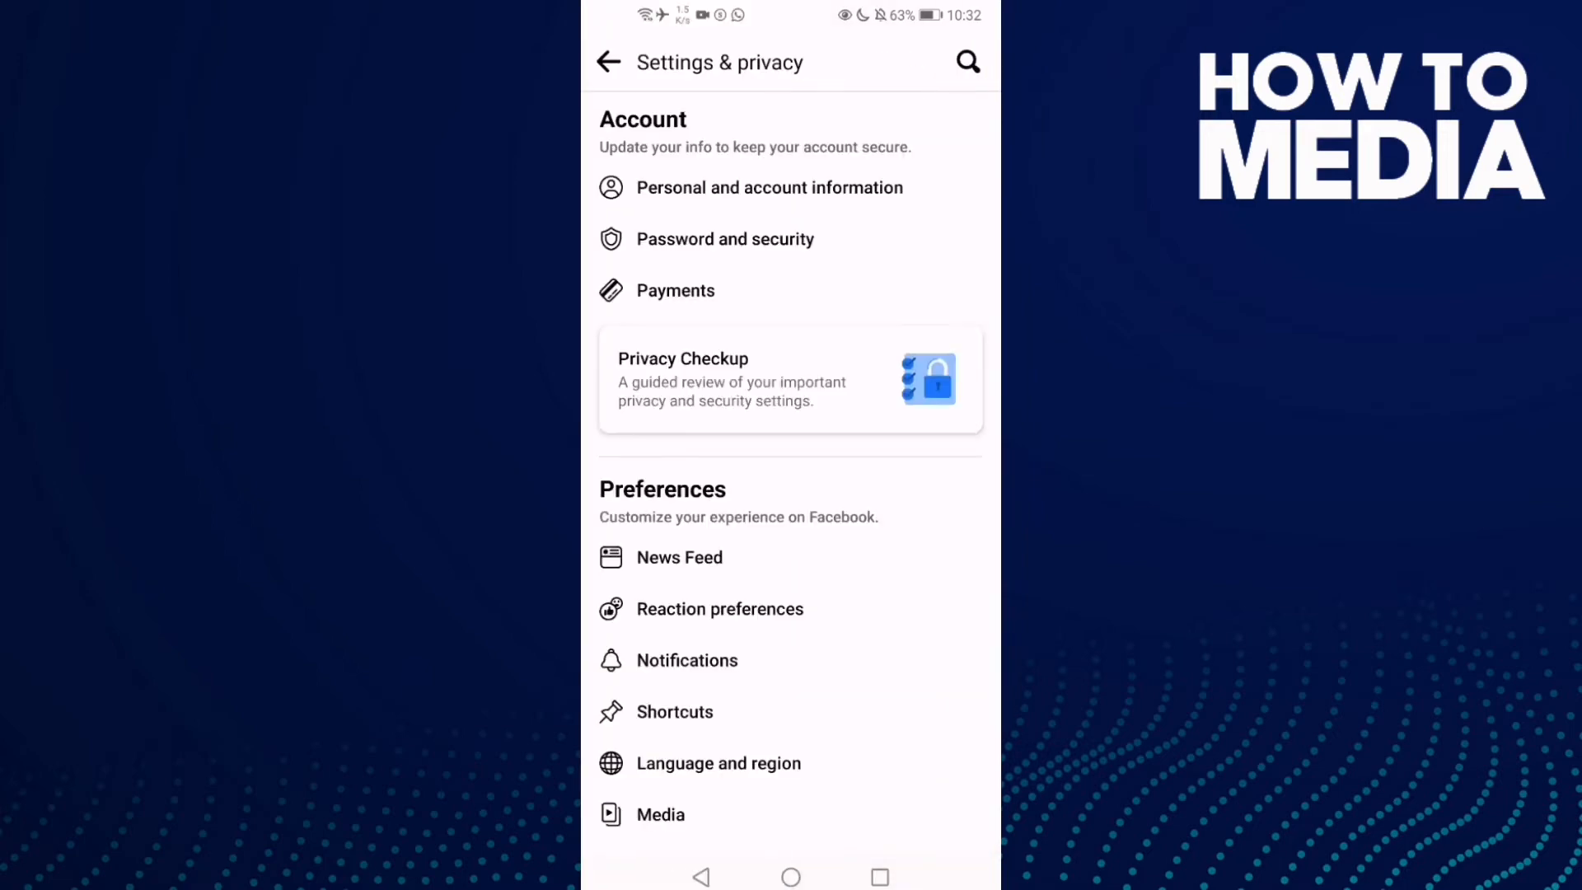
{"action": "scroll", "scroll_direction": "down", "scroll_amount": 3}
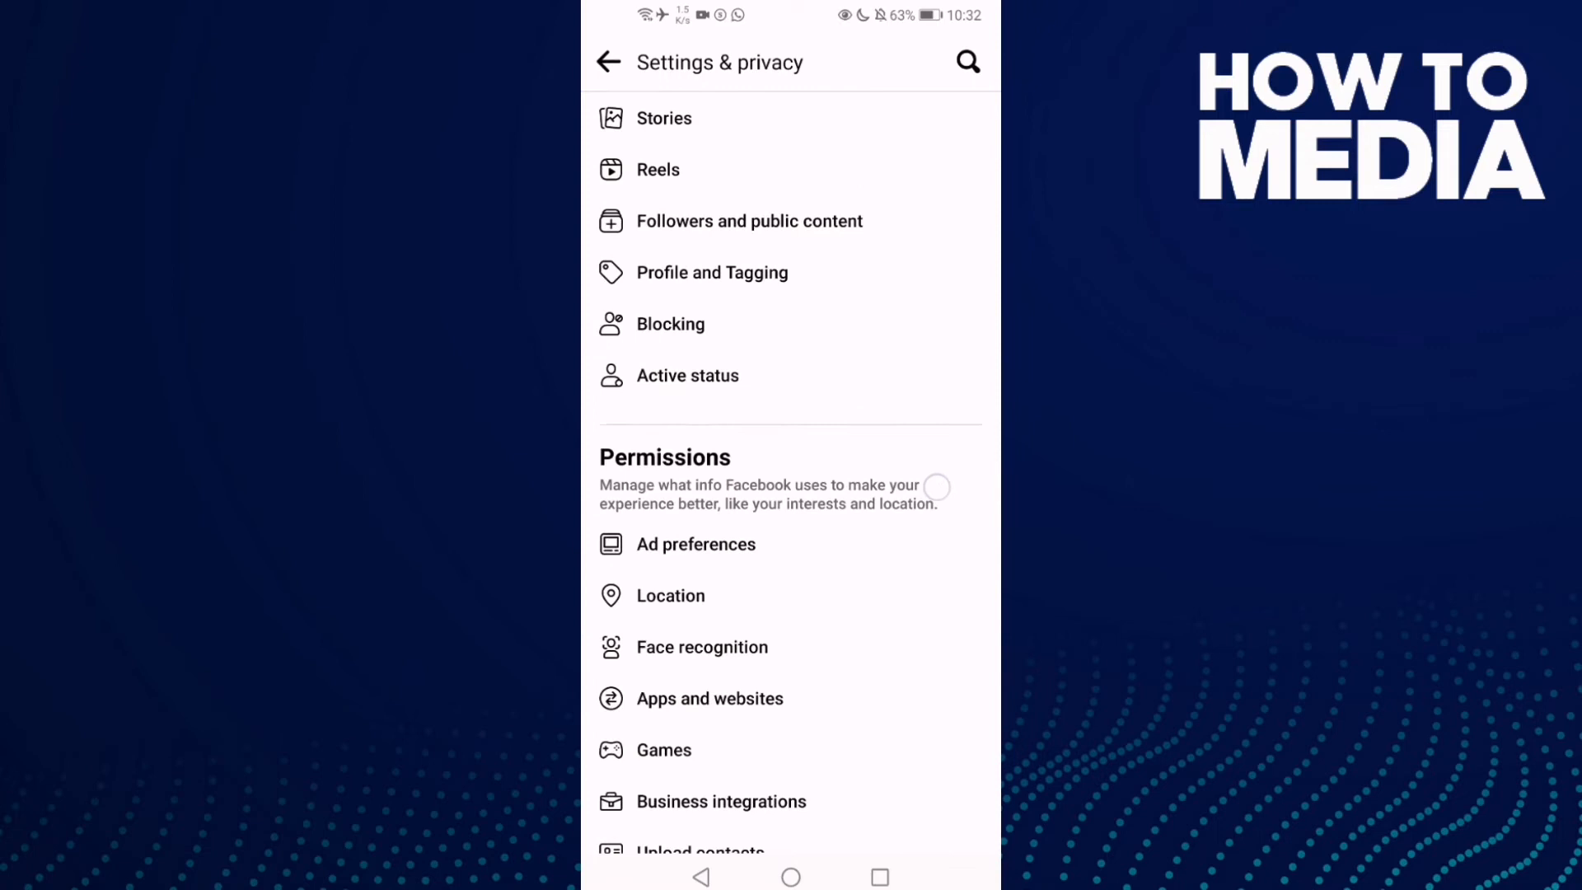
{"action": "scroll", "scroll_direction": "down", "scroll_amount": 3}
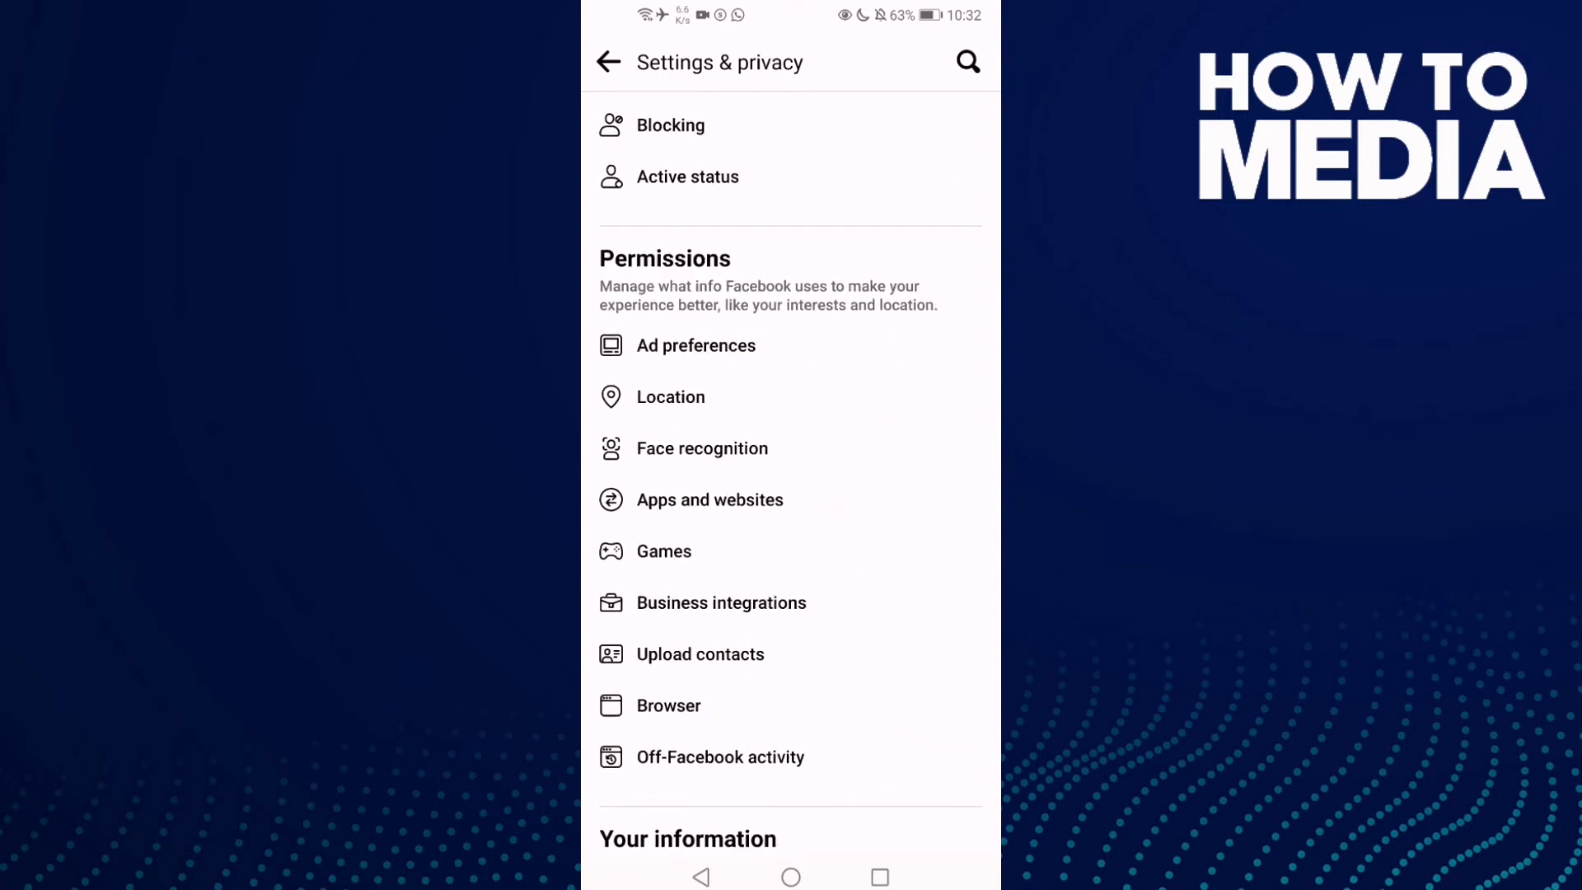
View the Apps and Websites permission page, then return to the Android home screen.
{"action": "left_click", "coordinate": [710, 499]}
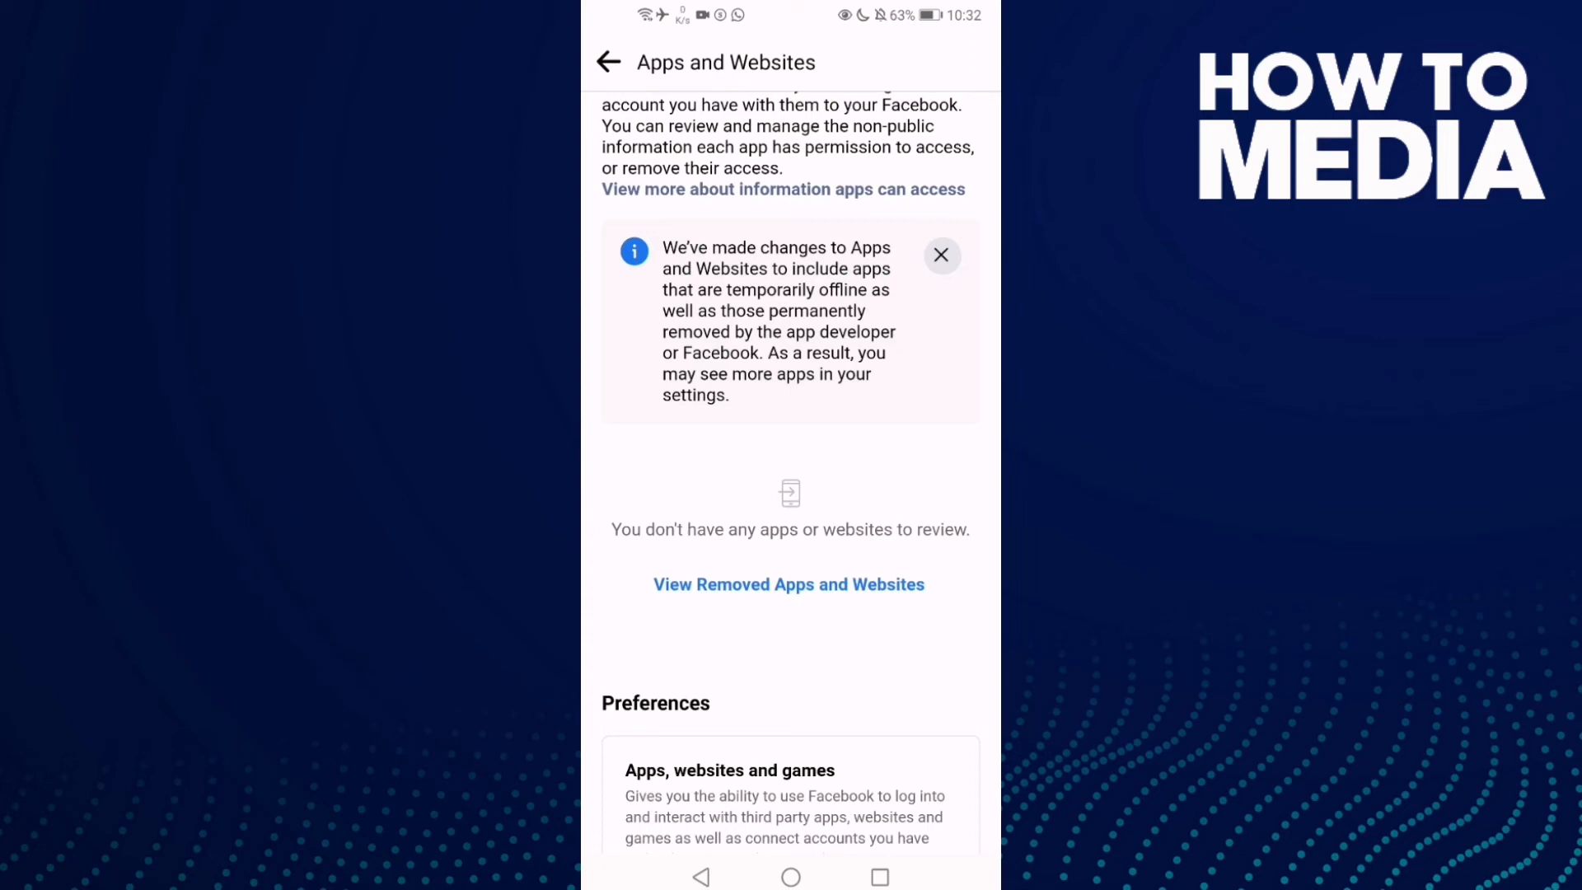
{"action": "left_click", "coordinate": [788, 583]}
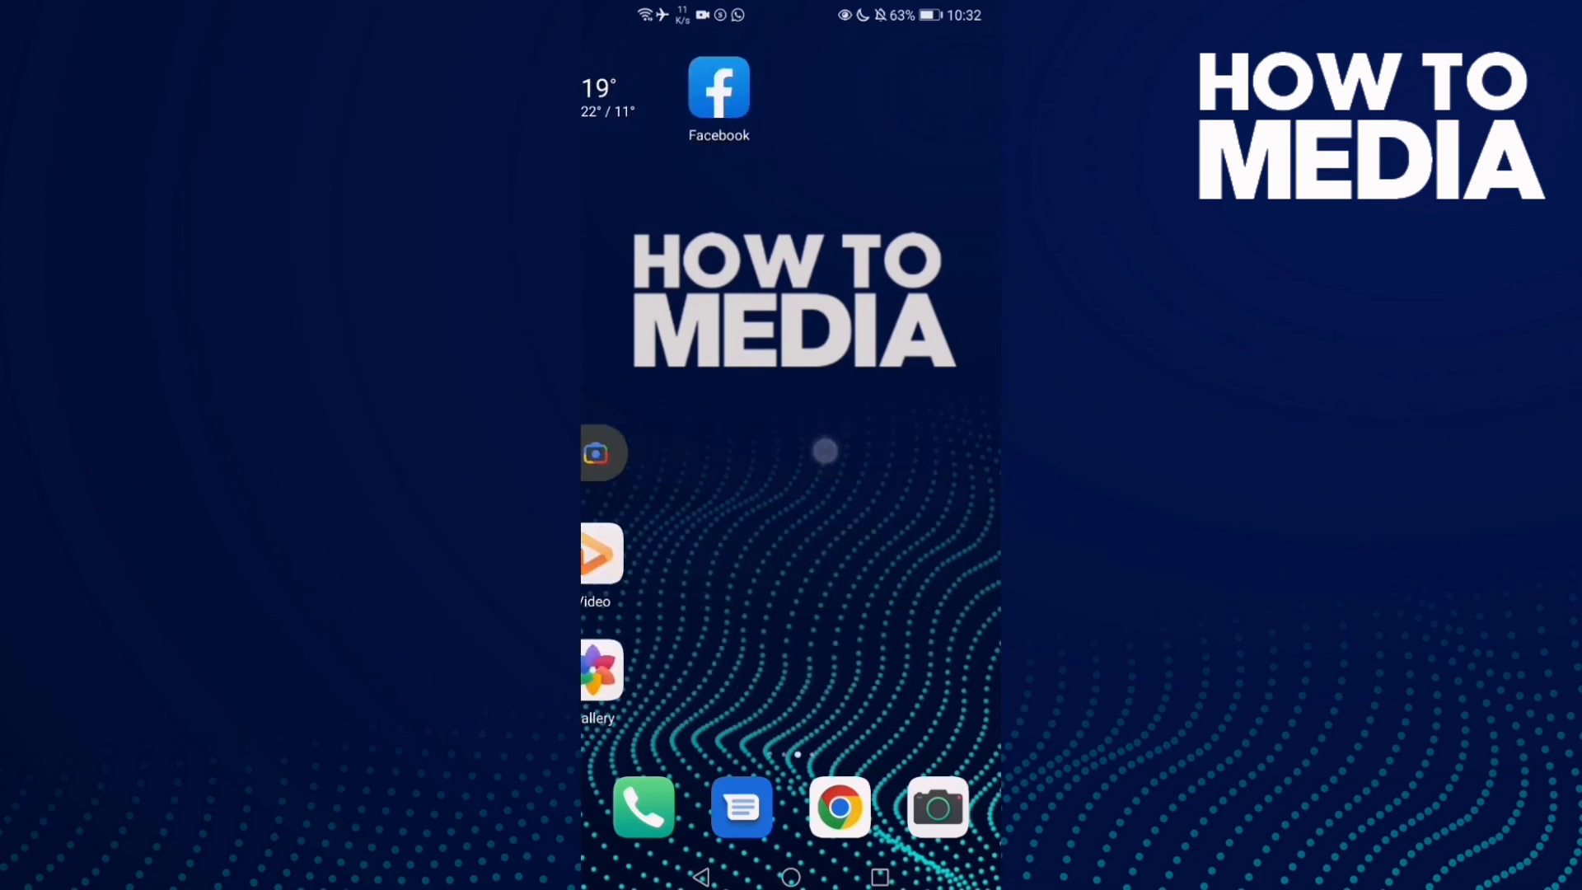
{"action": "scroll", "scroll_direction": "left", "scroll_amount": 3}
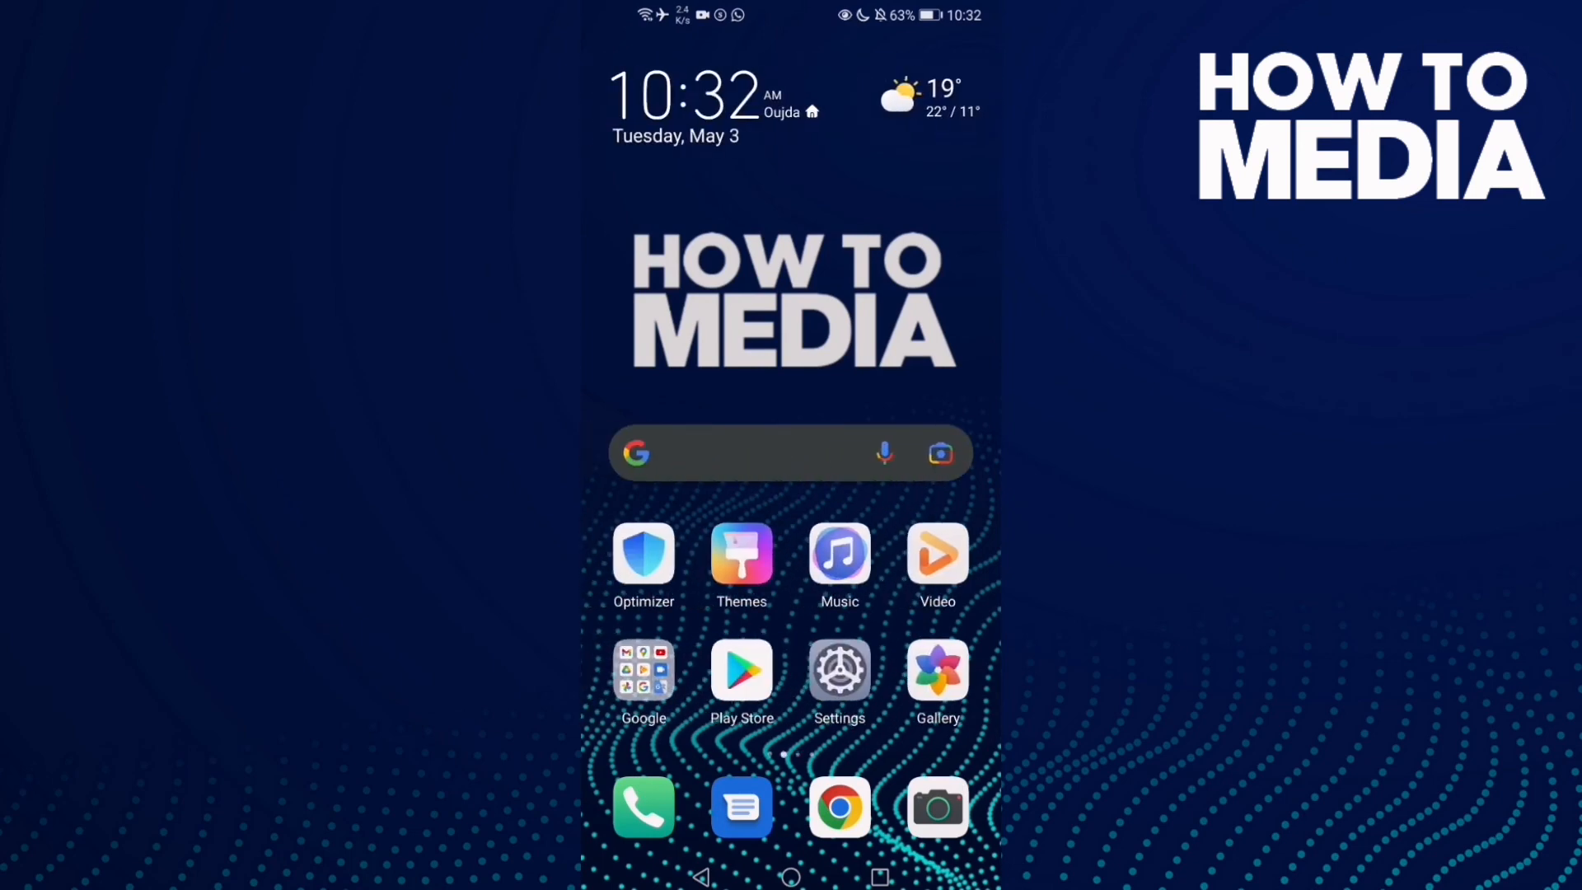